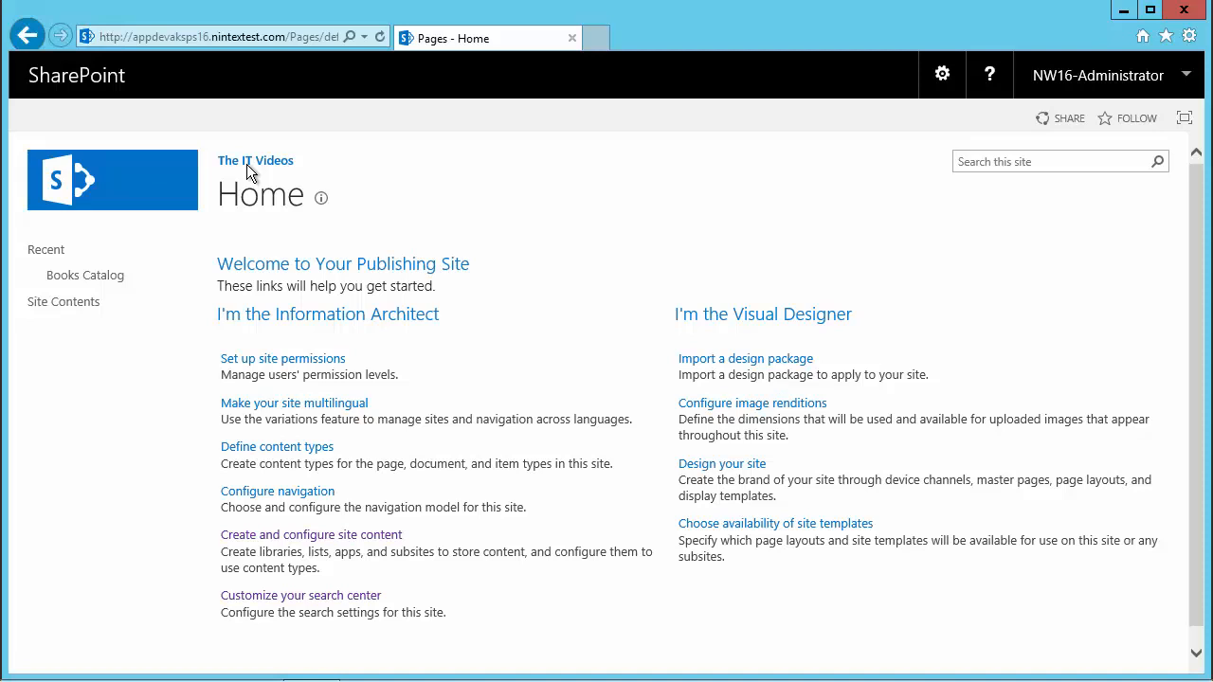
mouse_move(169, 417)
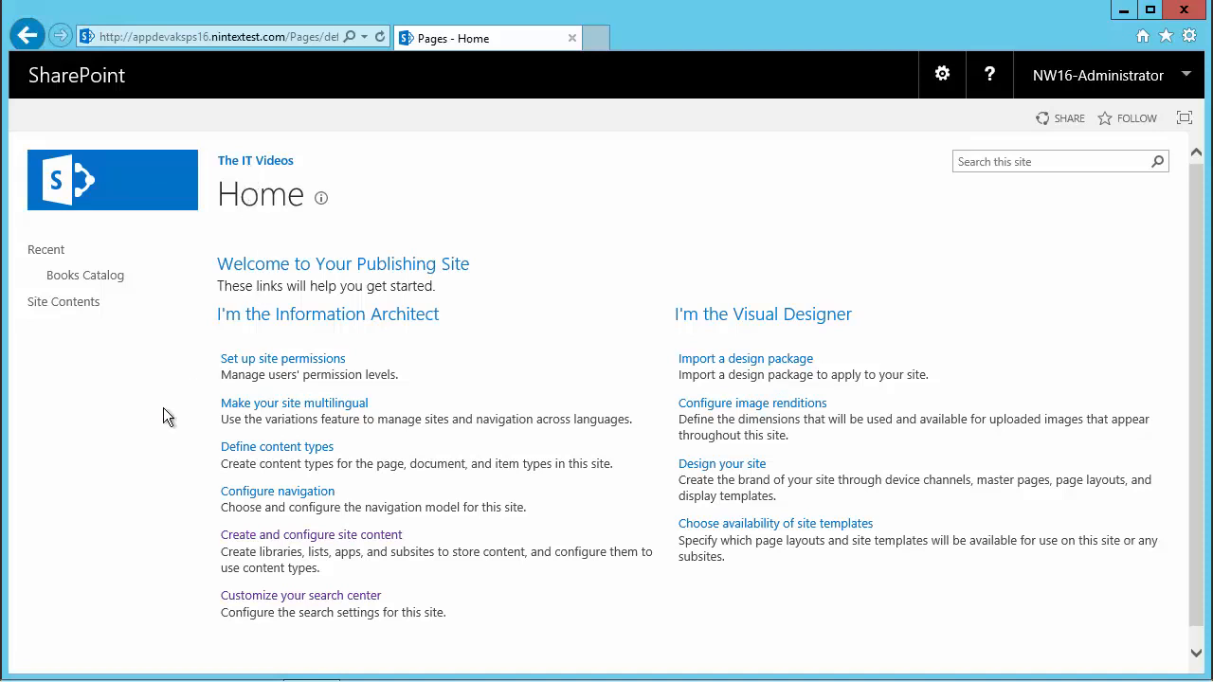
mouse_move(63, 301)
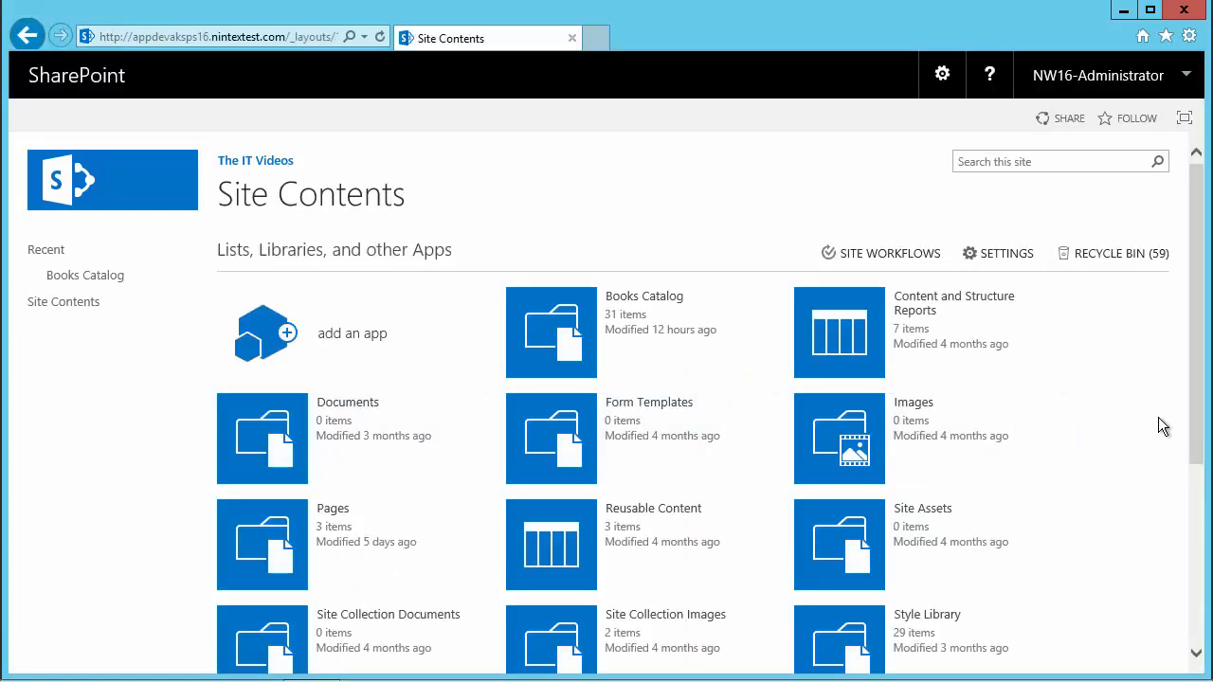
Scroll through the Site Contents apps list down to Books Catalog.
scroll(down, 3)
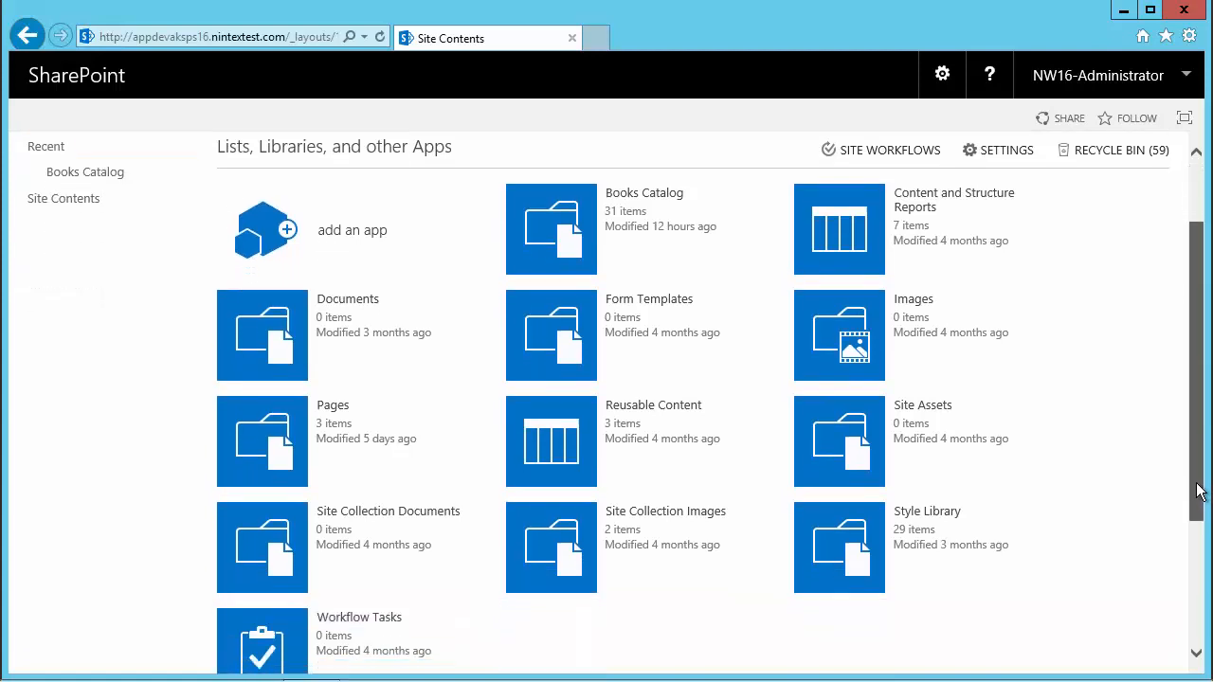
scroll(down, 3)
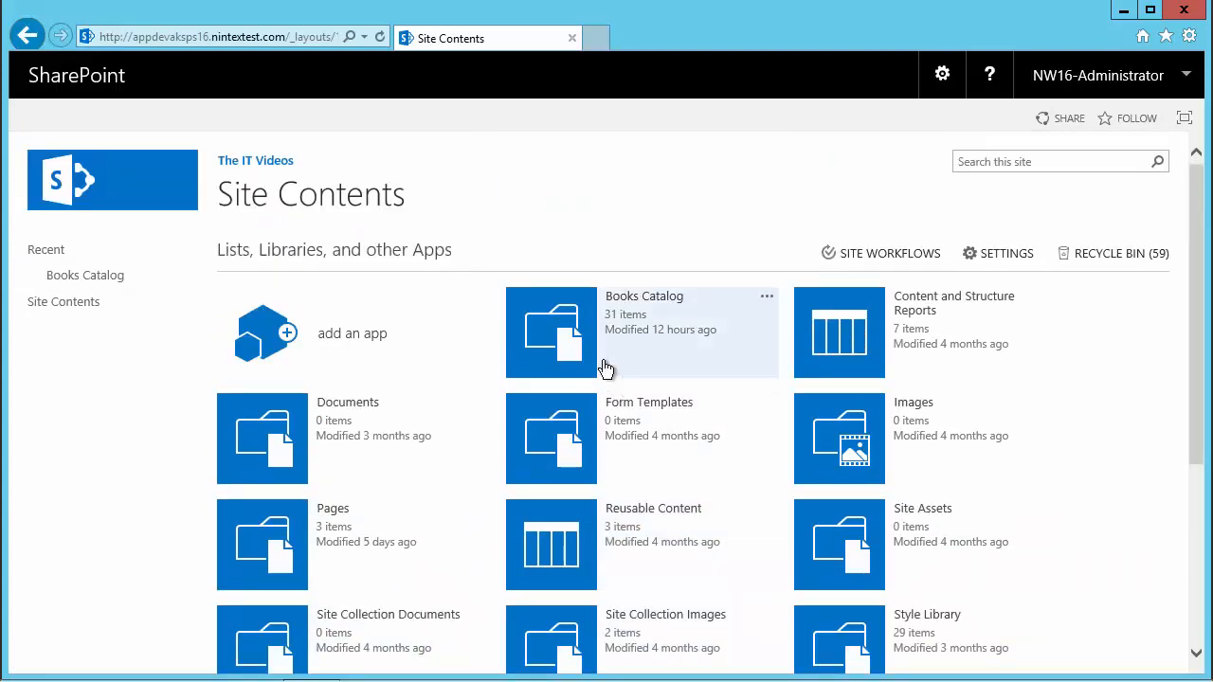
mouse_move(592, 360)
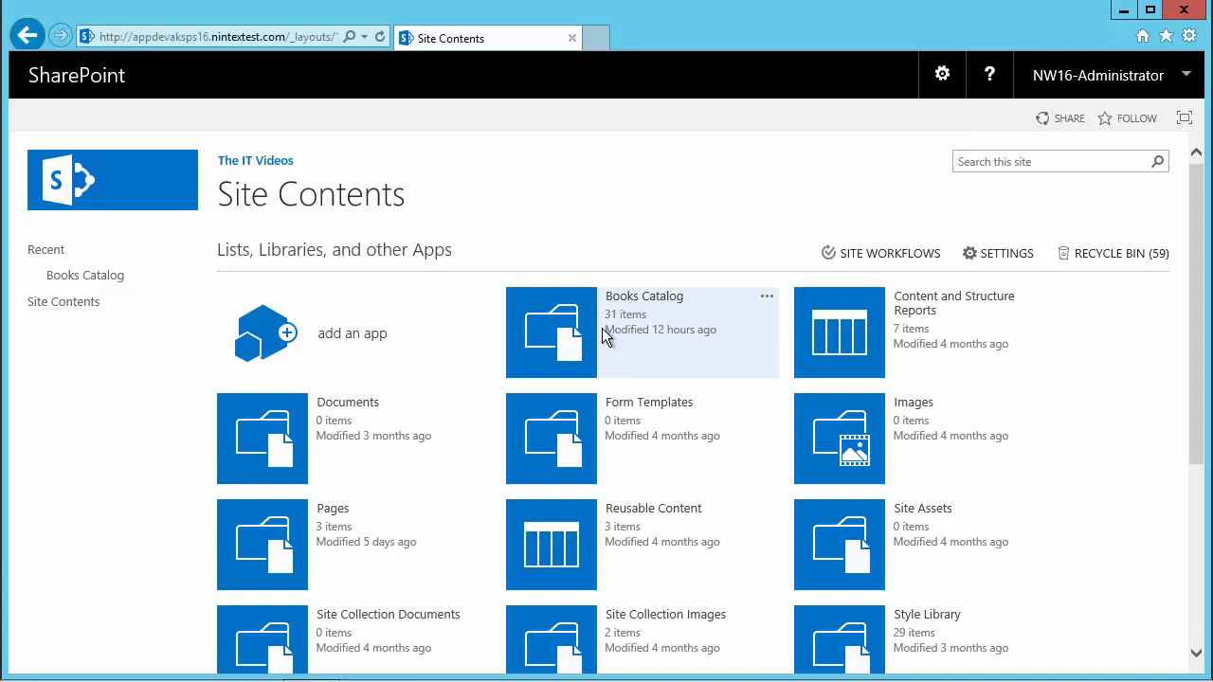
Open Books Catalog, scroll its documents, and advance to the second page.
click(551, 331)
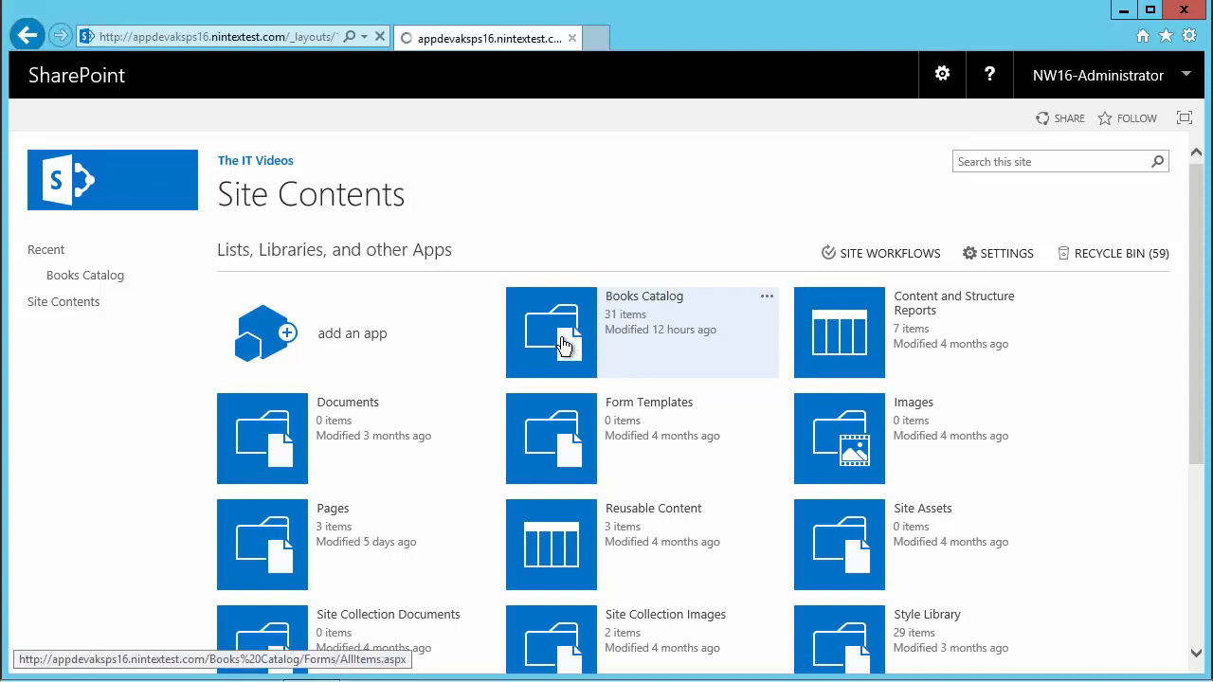
click(551, 332)
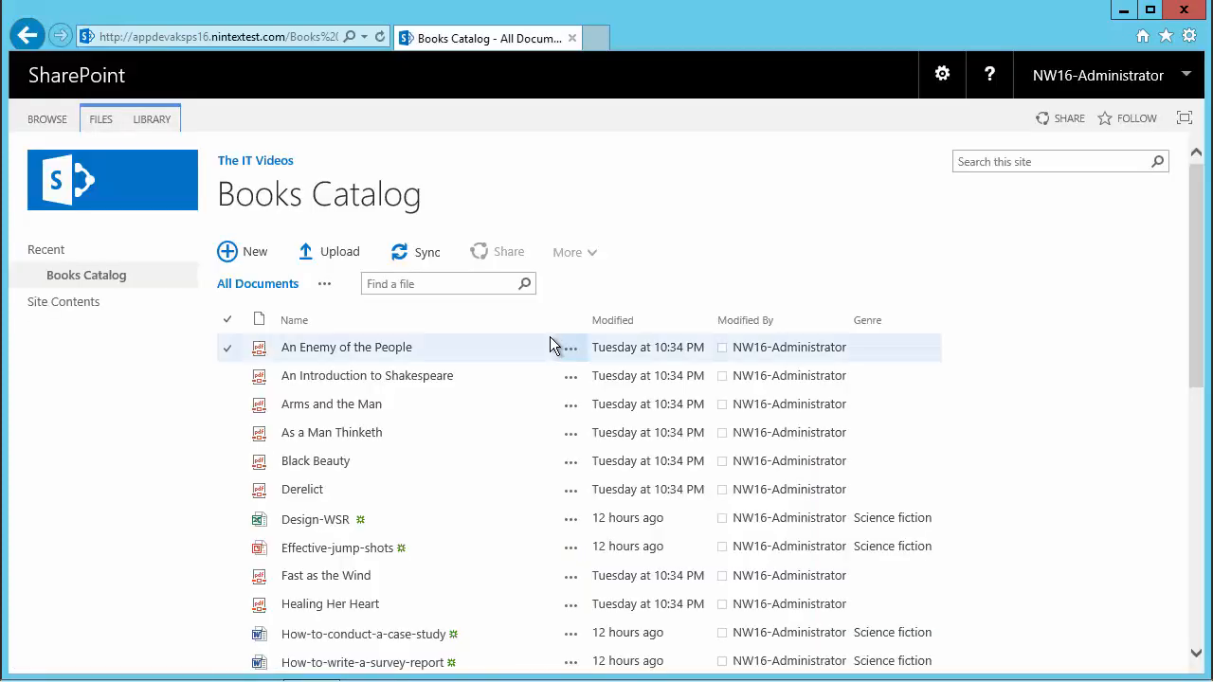
mouse_move(367, 376)
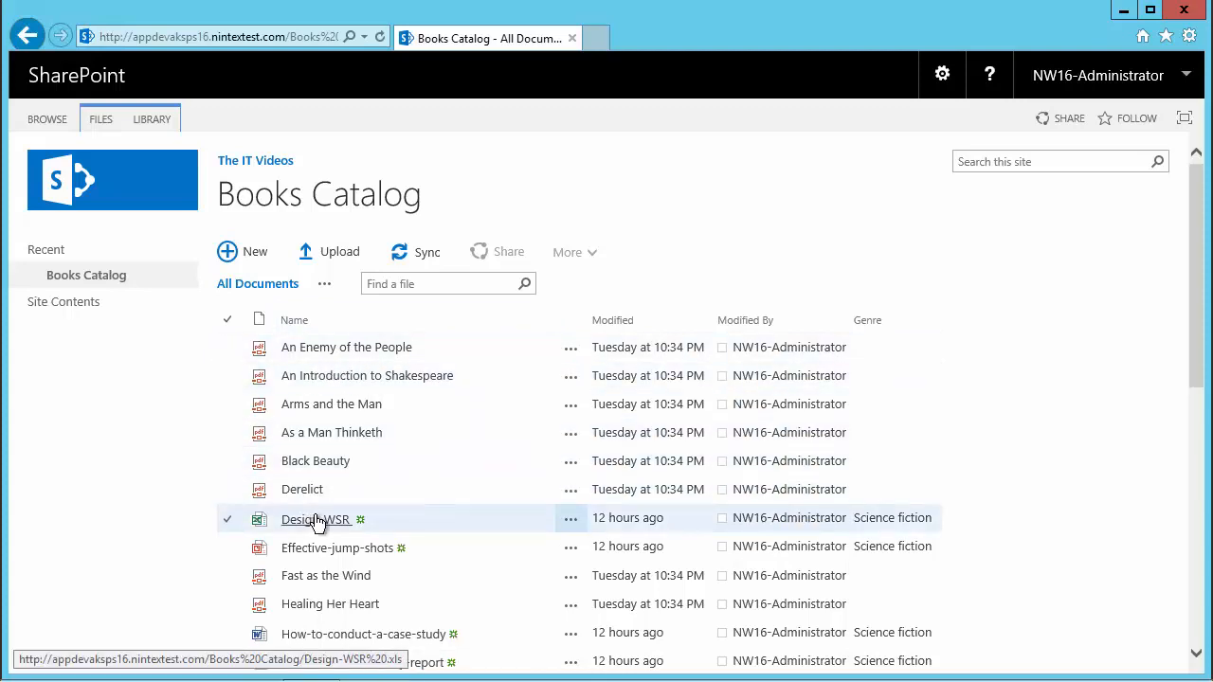
mouse_move(303, 527)
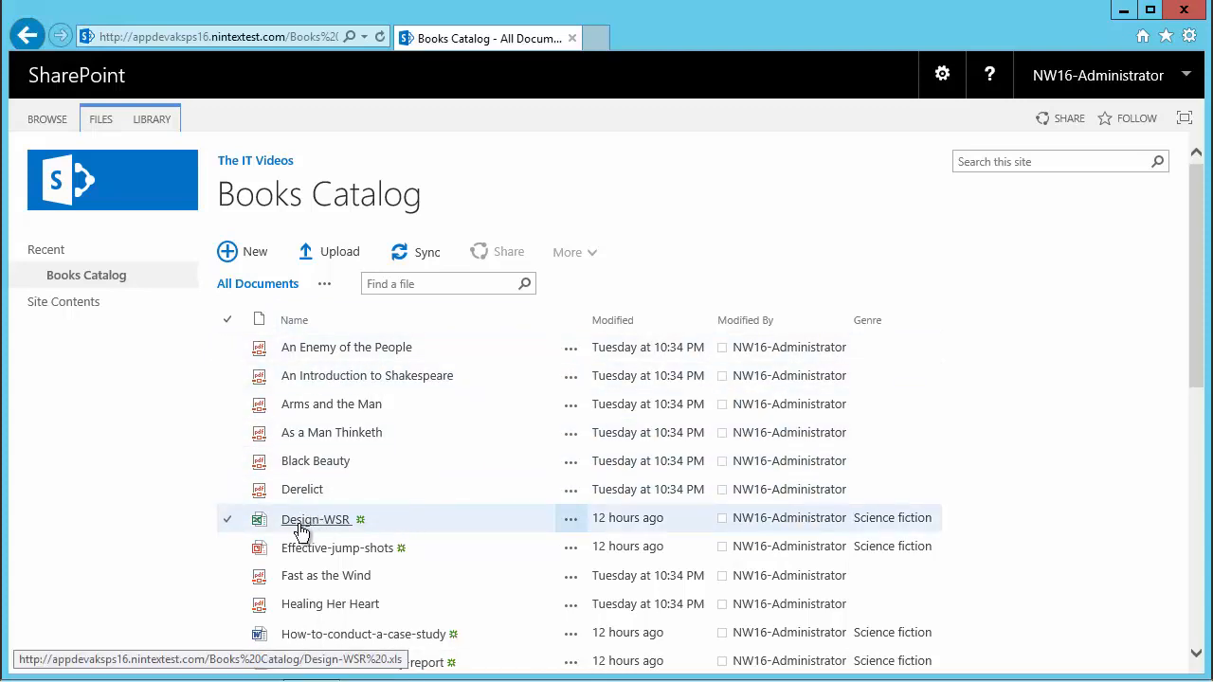
scroll(down, 3)
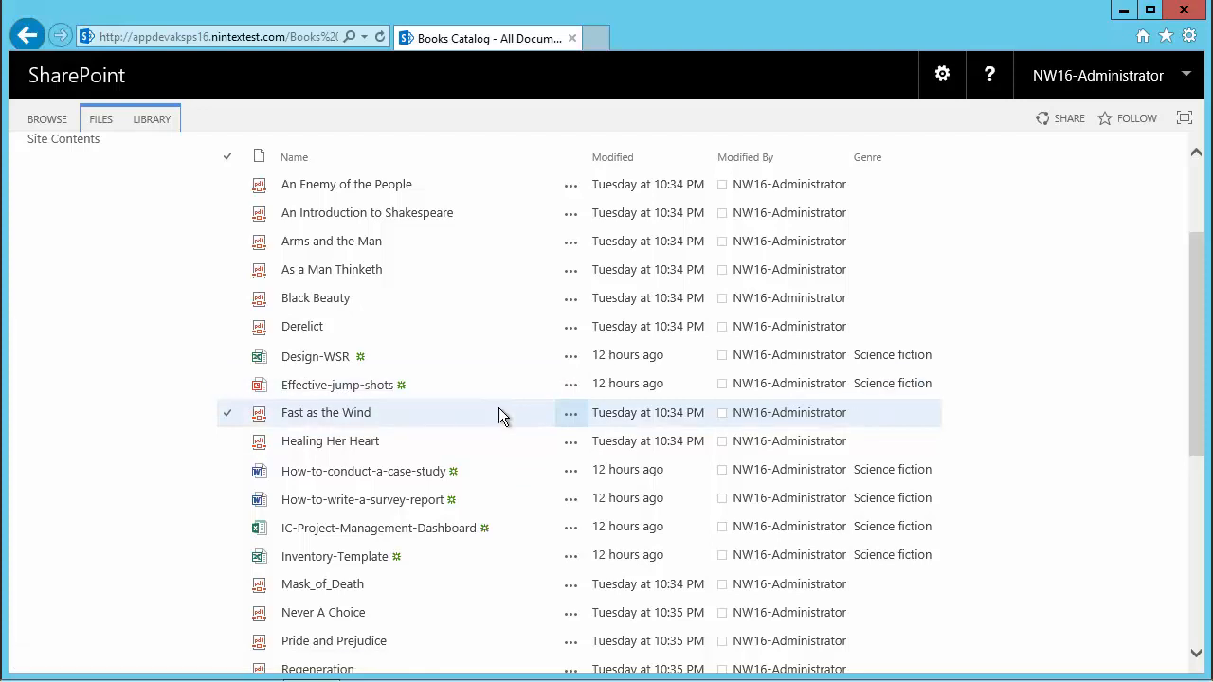
scroll(down, 3)
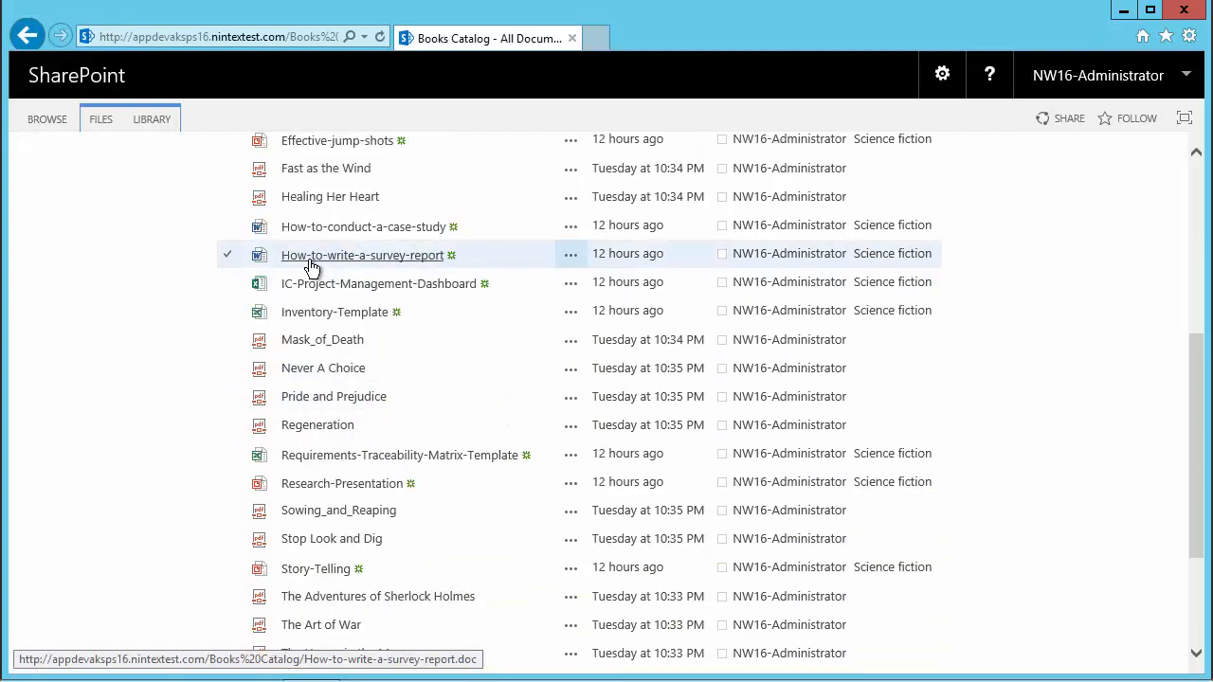
scroll(down, 3)
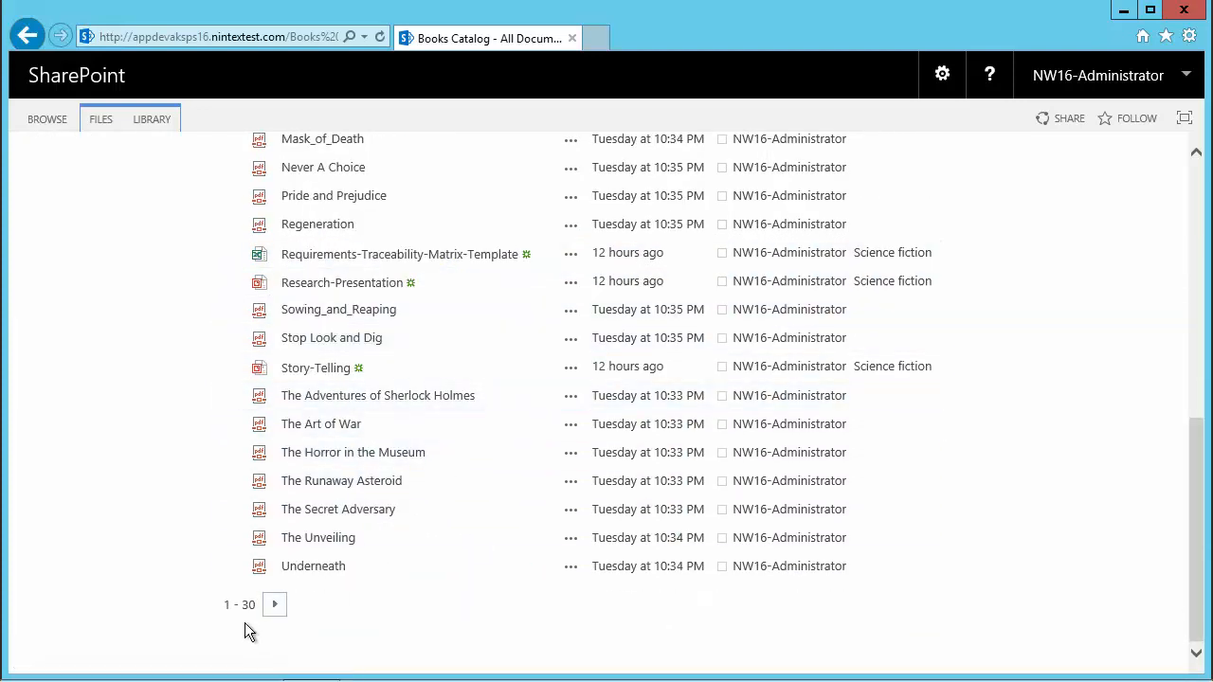
mouse_move(275, 606)
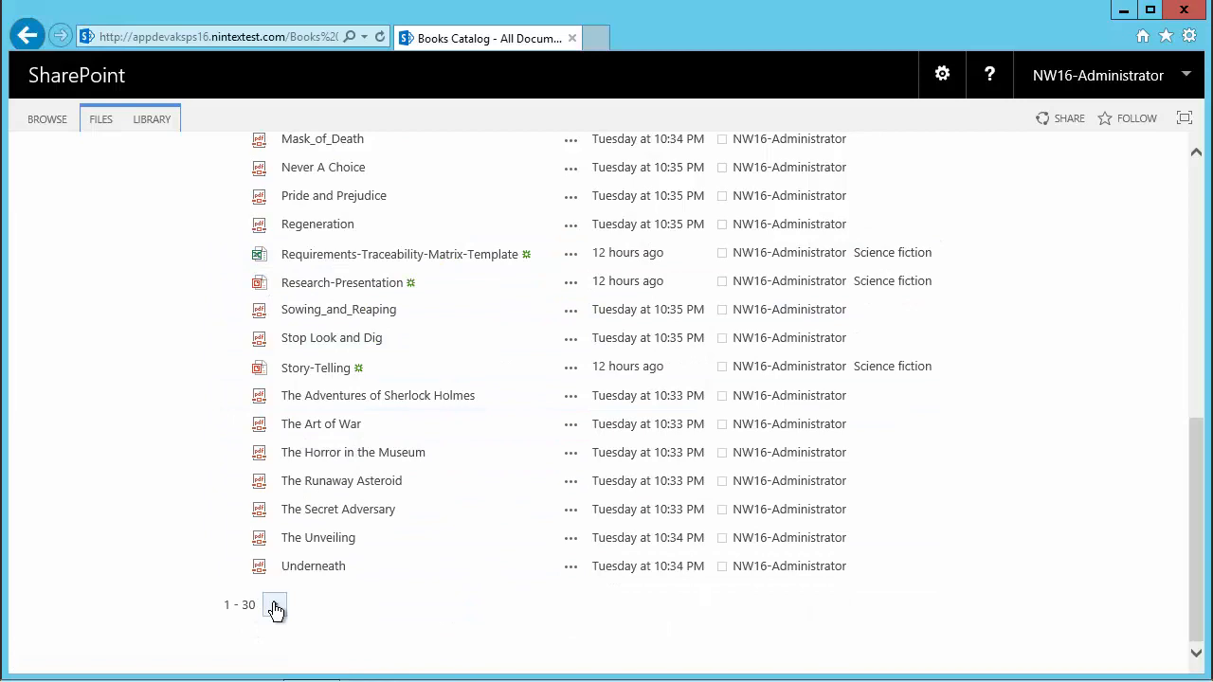
click(274, 605)
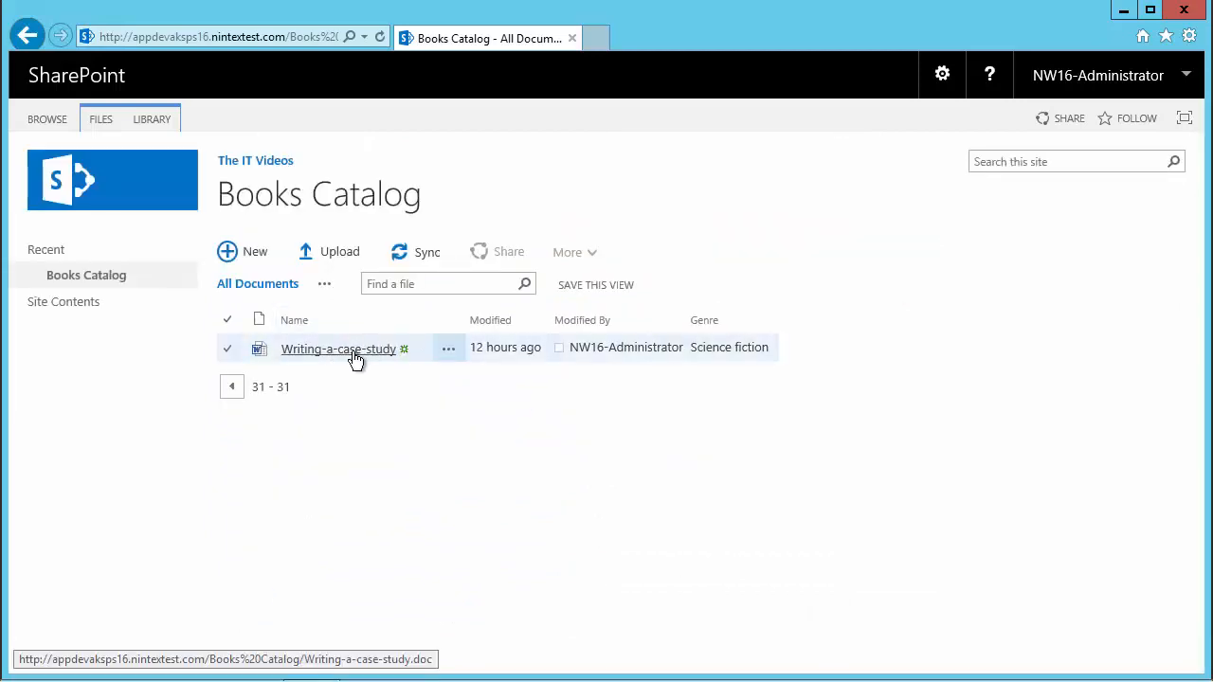
mouse_move(334, 365)
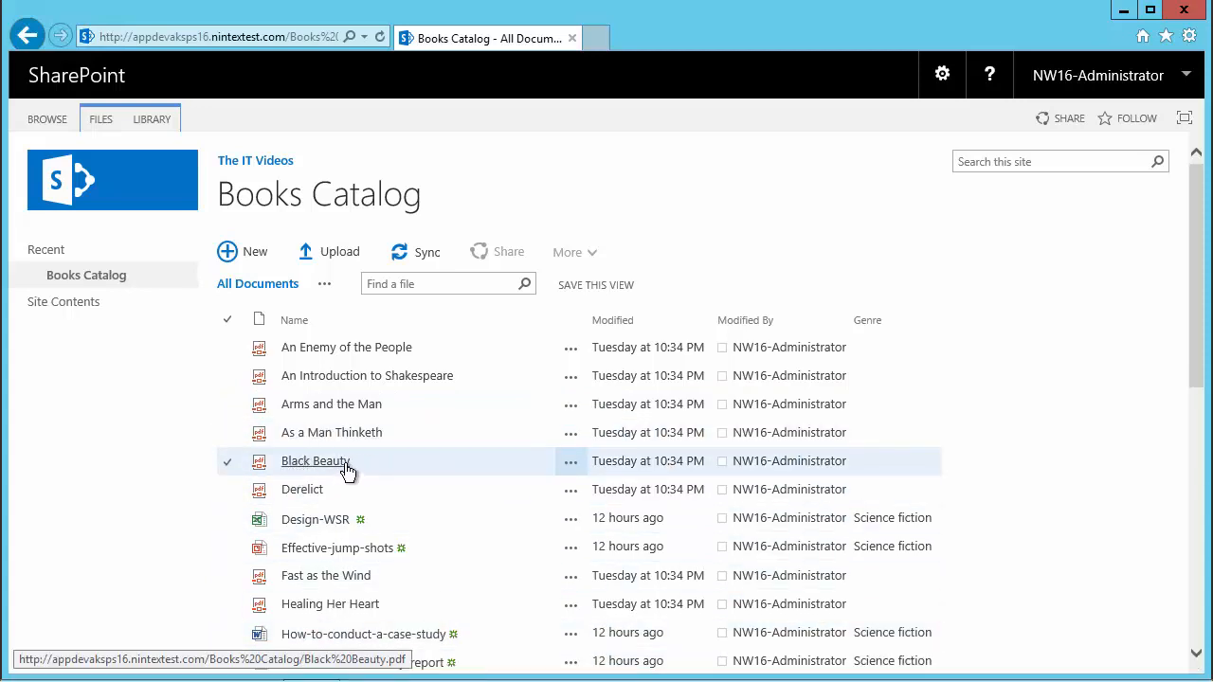
Focus the 'Search this site' box to search for 'black beauty'.
click(1051, 161)
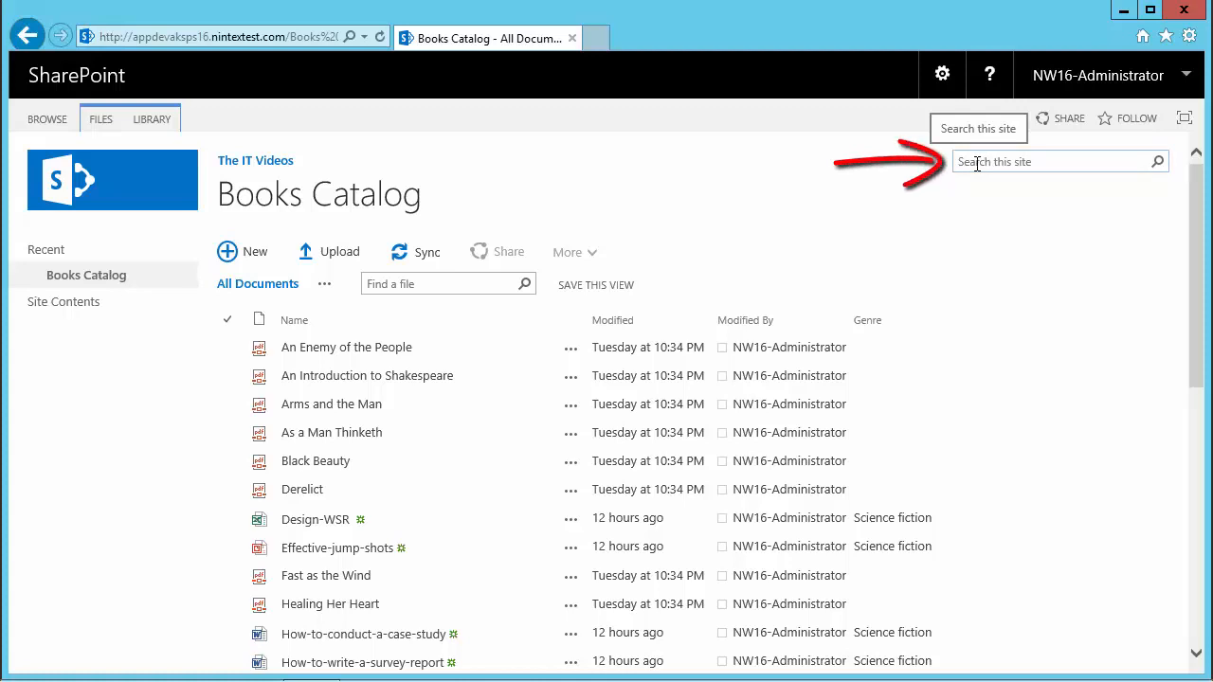
click(1051, 161)
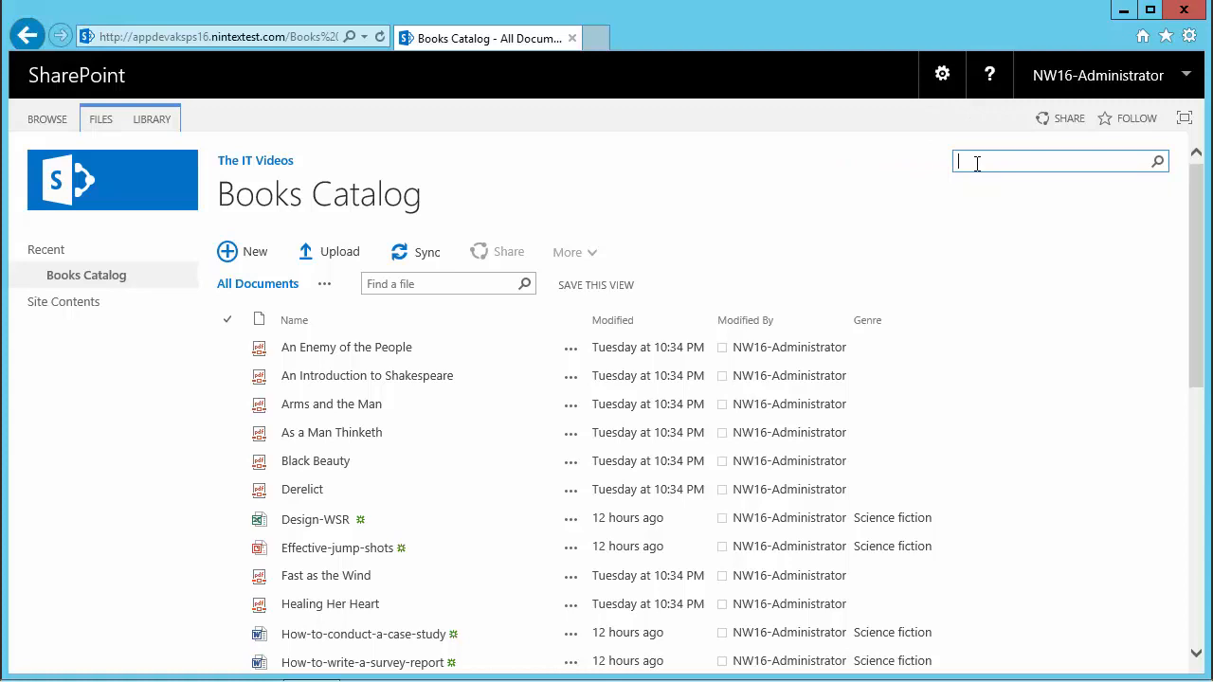
mouse_move(199, 510)
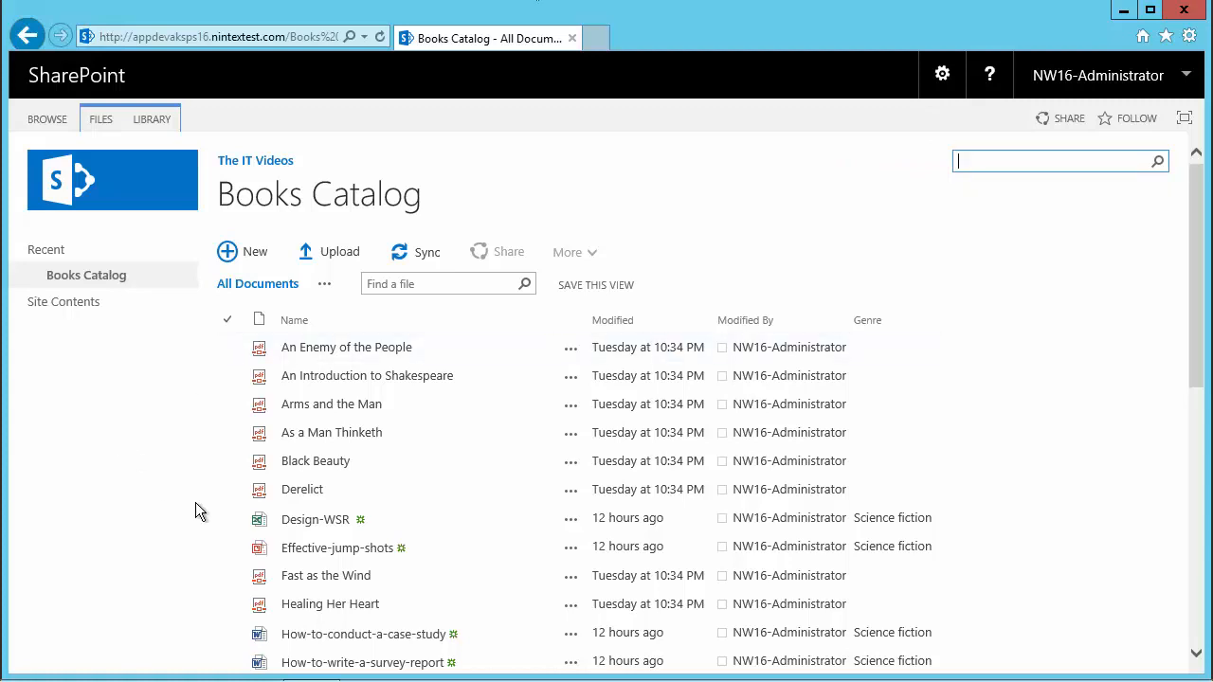
click(1052, 161)
text(black beauty)
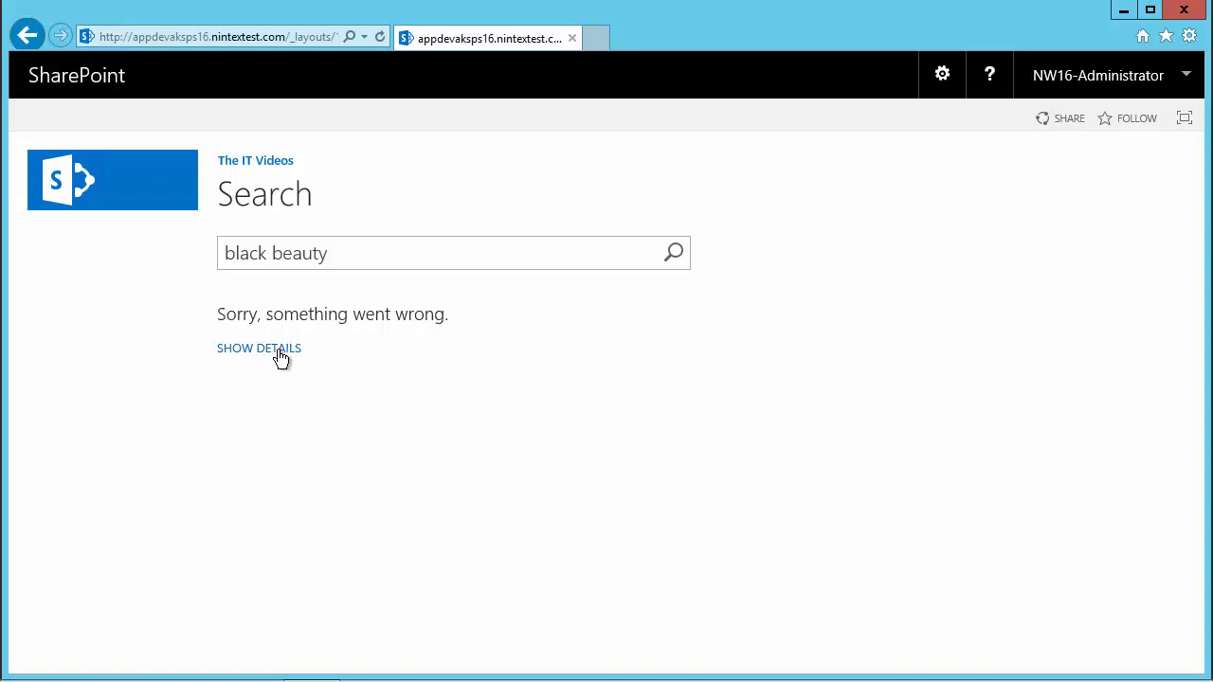
Expand SHOW DETAILS to see the Search Service connection error and correlation ID.
click(259, 348)
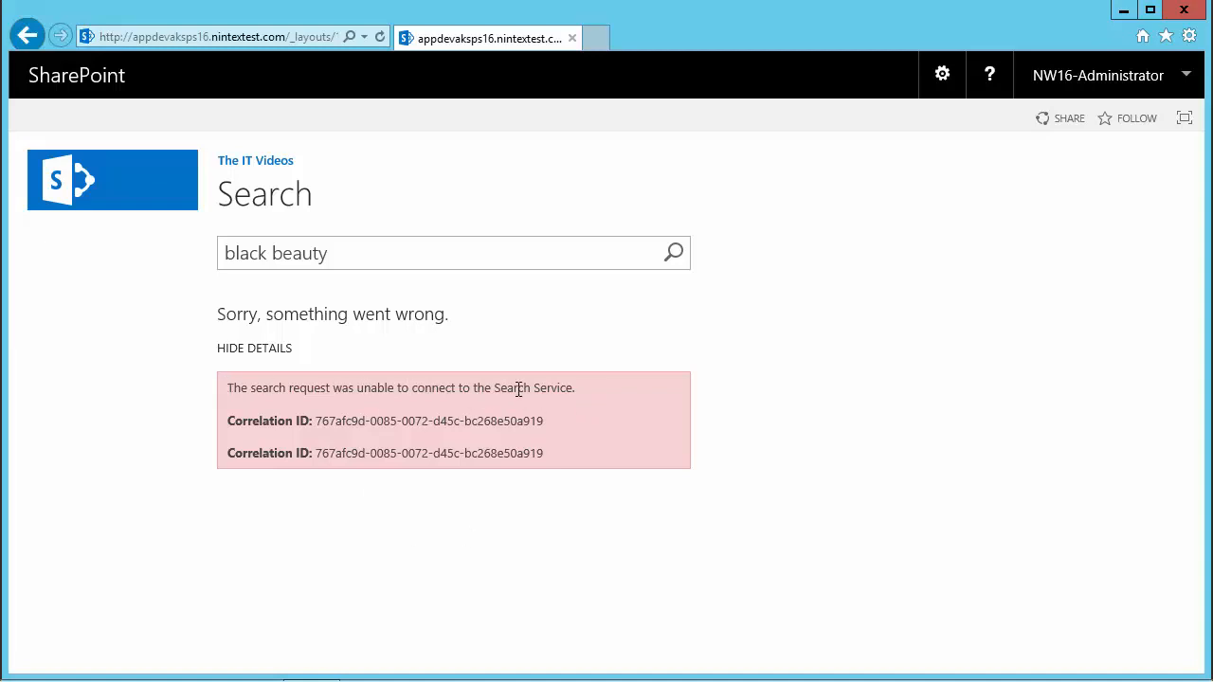
mouse_move(285, 170)
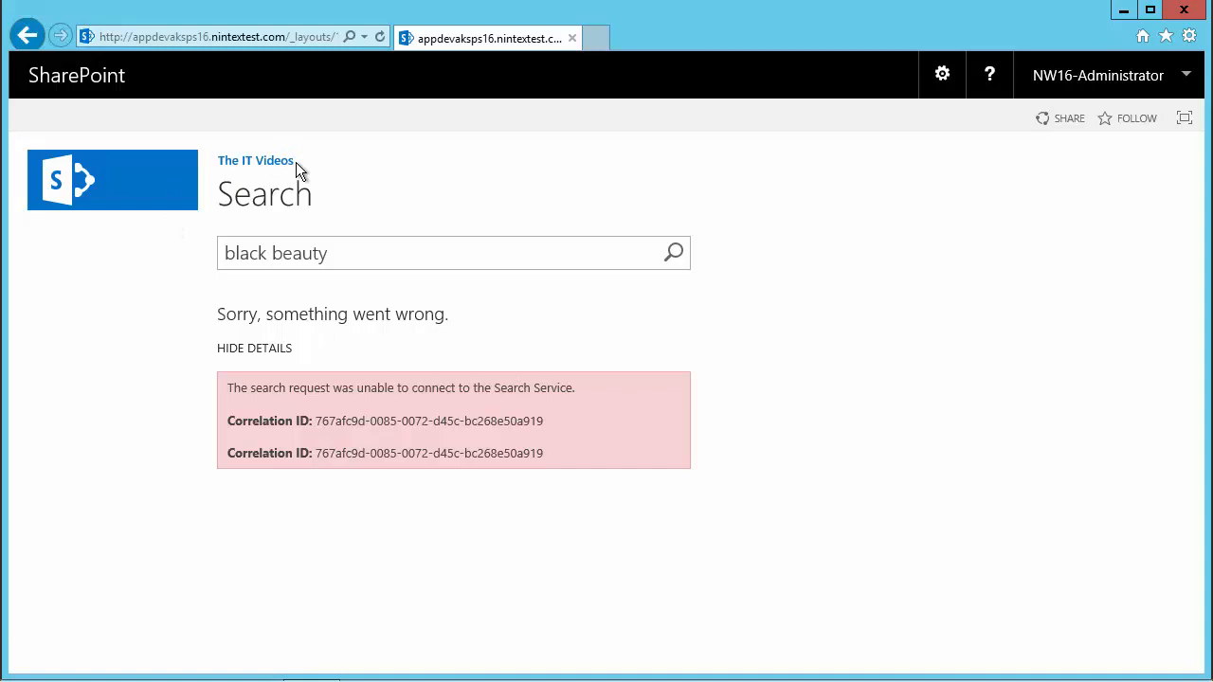
mouse_move(368, 395)
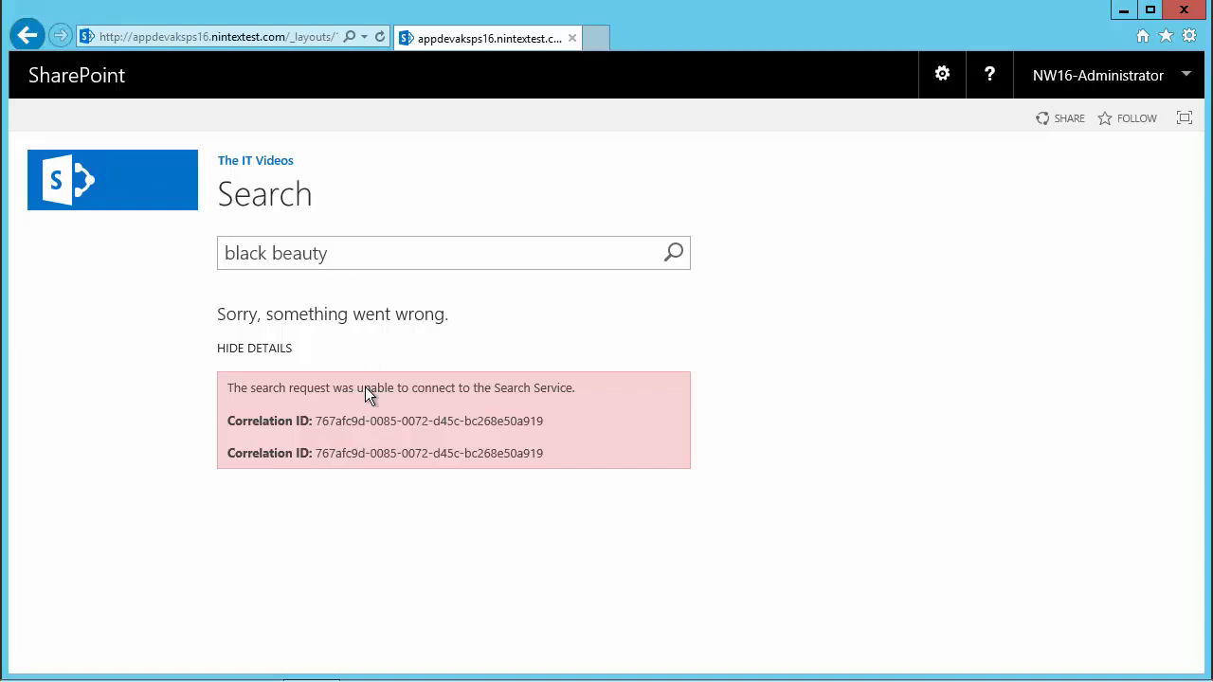